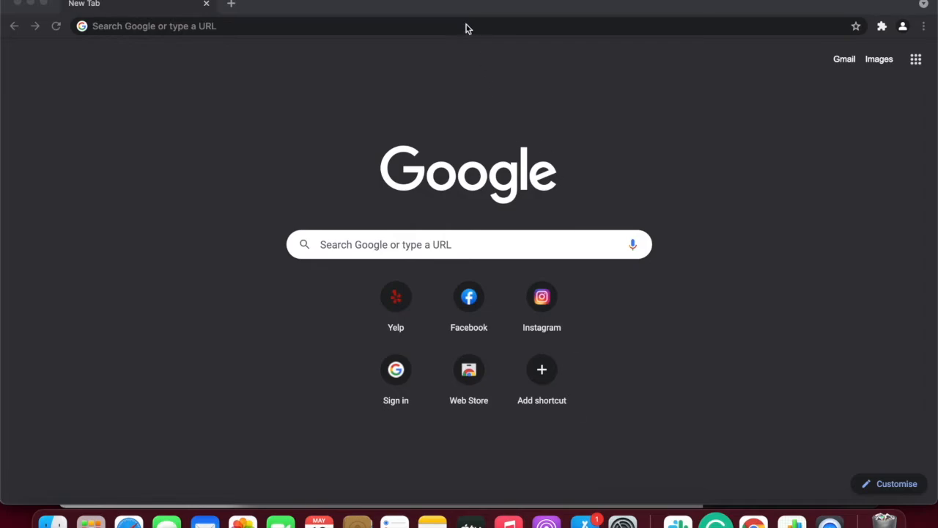
Go to facebook.com, rerun the recent #oscars2020 search, and view the hashtag feed.
{"action": "type", "text": "facebook.com"}
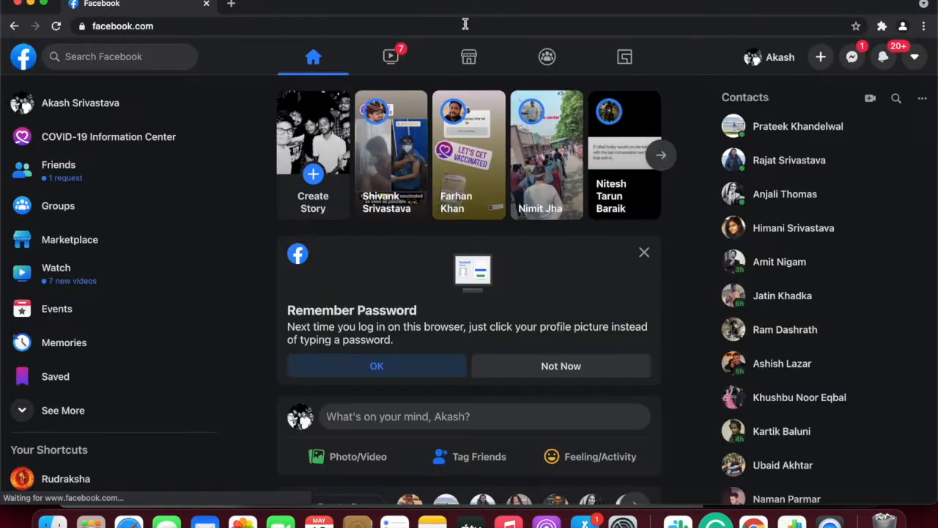
{"action": "left_click", "coordinate": [119, 56]}
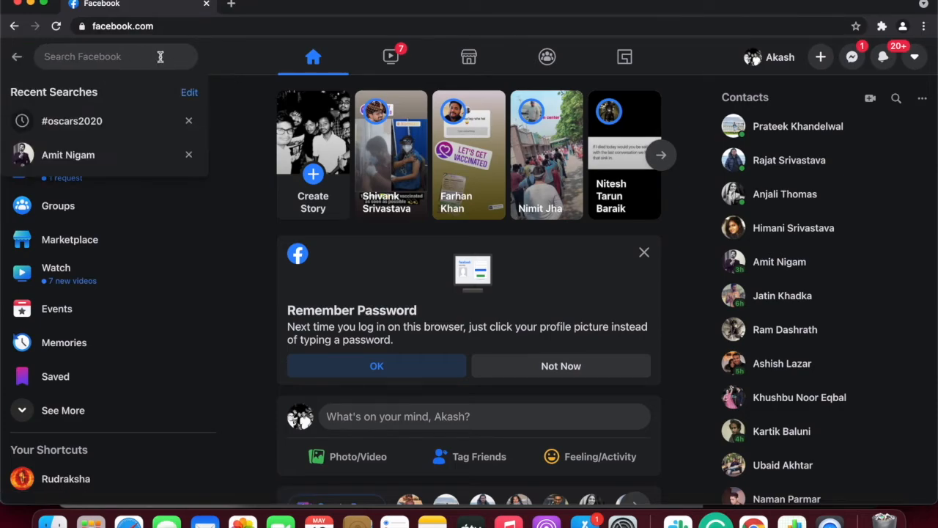
{"action": "left_click", "coordinate": [71, 120]}
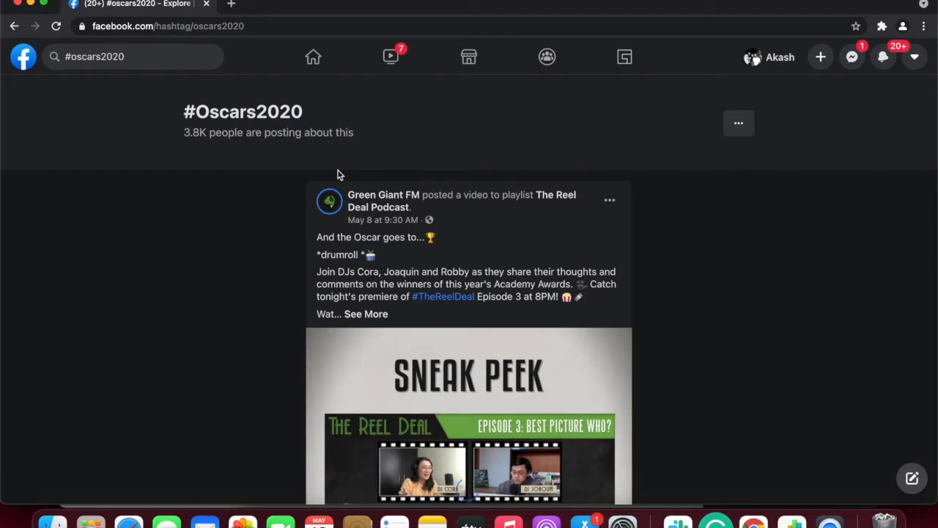
{"action": "scroll", "scroll_direction": "down", "scroll_amount": 3}
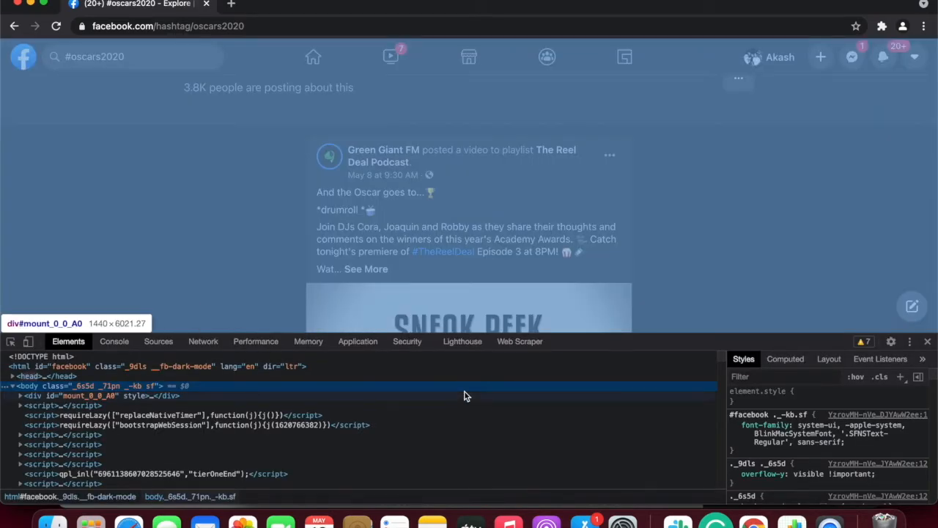
Delete the old facebook_oscars sitemap and fill a new one with start URL facebook.com/hashtag/oscars2020.
{"action": "left_click", "coordinate": [519, 341]}
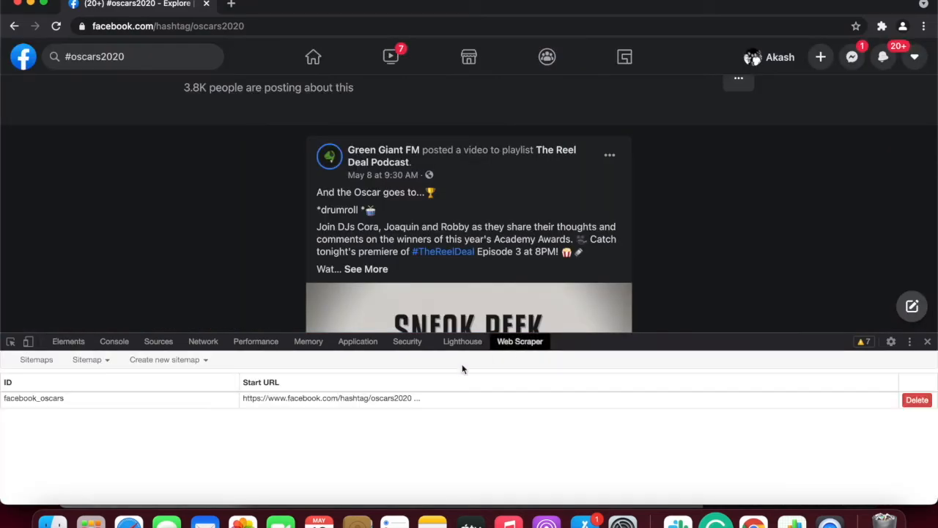
{"action": "left_click", "coordinate": [917, 399]}
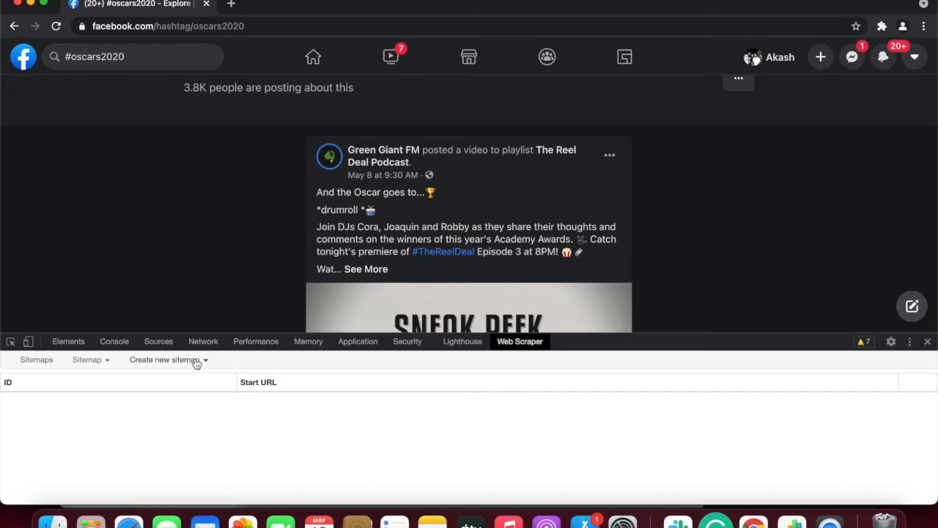
{"action": "left_click", "coordinate": [169, 359]}
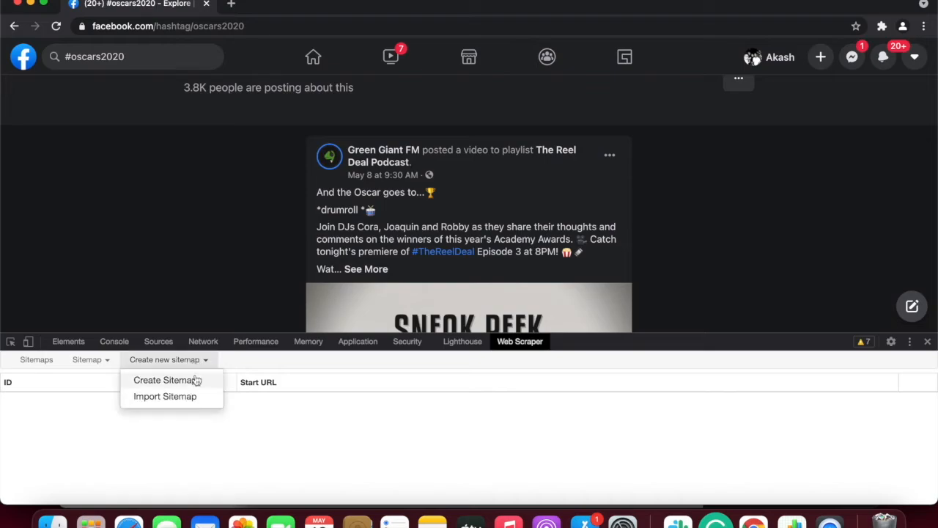
{"action": "left_click", "coordinate": [167, 380]}
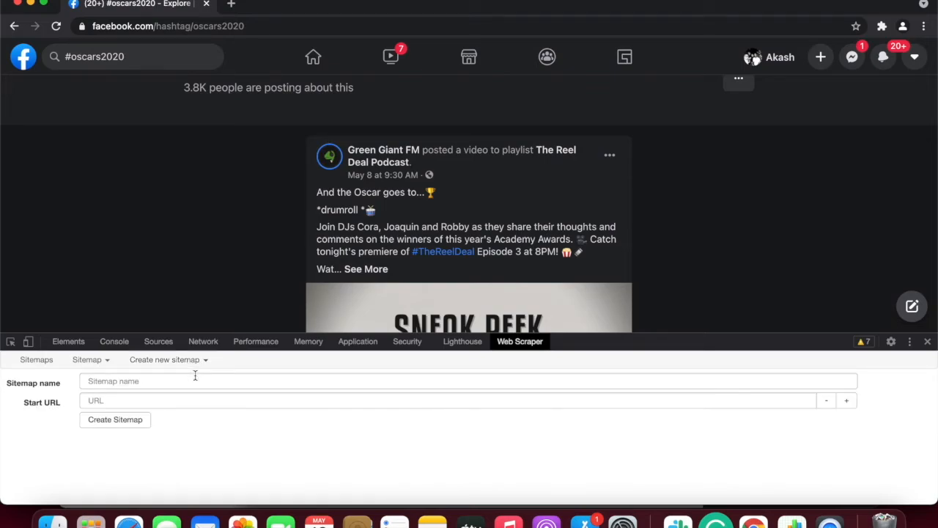
{"action": "type", "text": "facebook_c"}
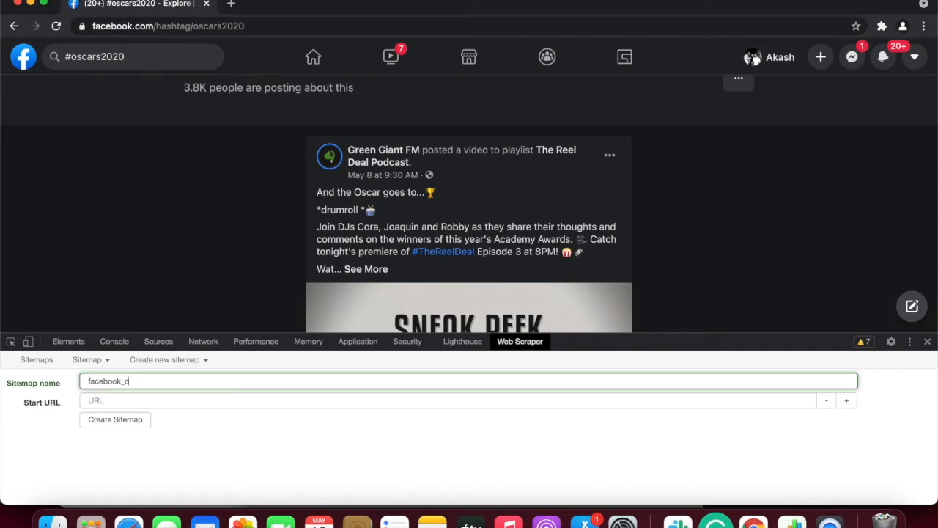
{"action": "type", "text": "orscars"}
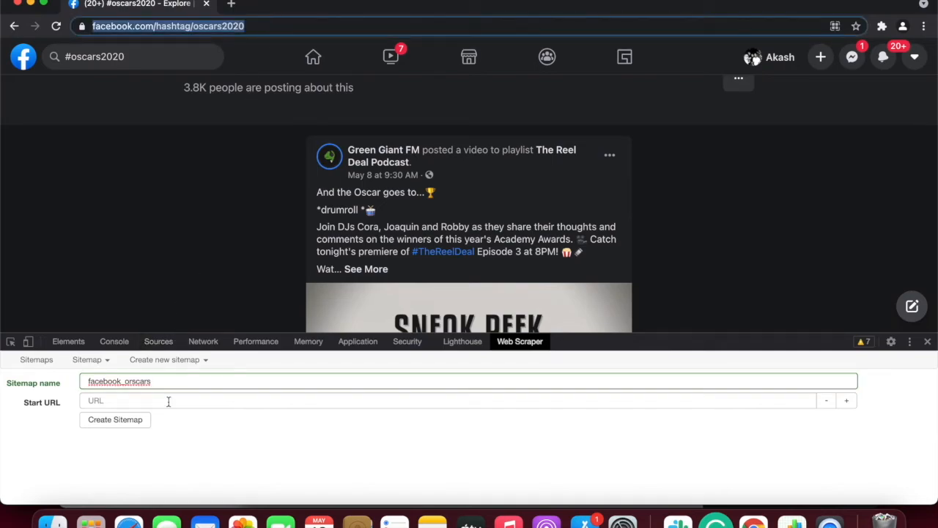
{"action": "type", "text": "https://www.facebook.com/hashtag/oscars2020"}
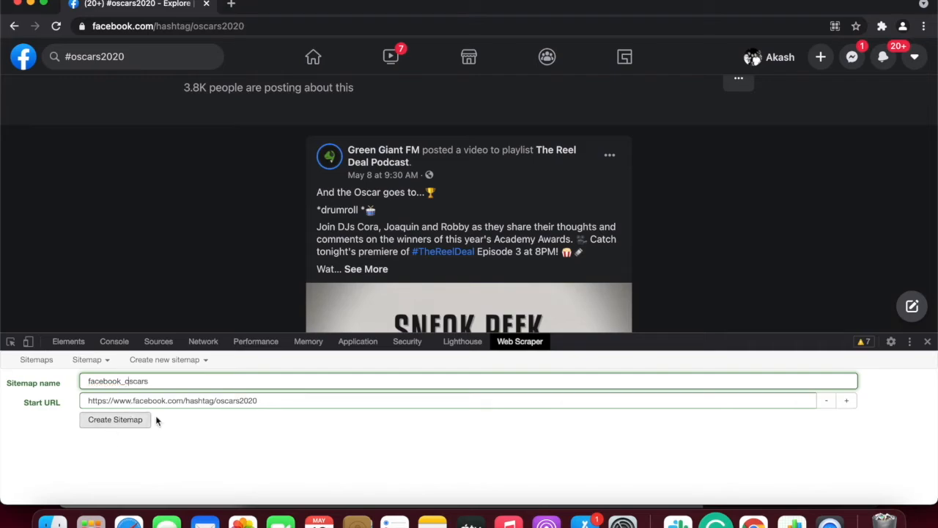
{"action": "mouse_move", "coordinate": [179, 425]}
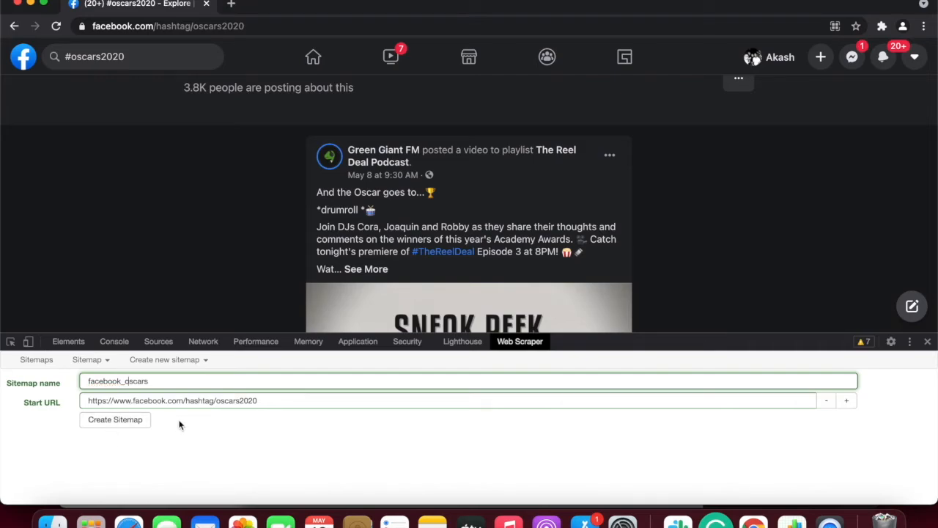
{"action": "mouse_move", "coordinate": [170, 418]}
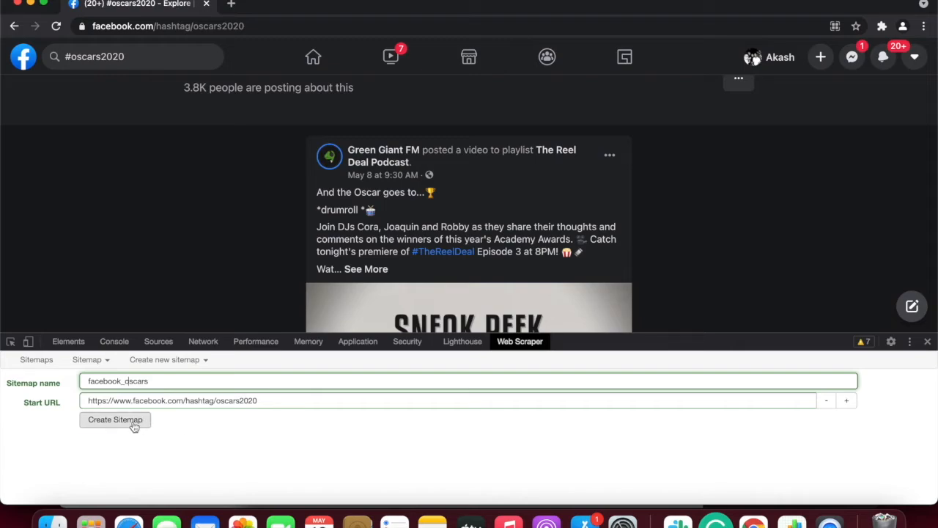
Create the sitemap and add a selector with Id post_wrappers and Type Element.
{"action": "left_click", "coordinate": [114, 419]}
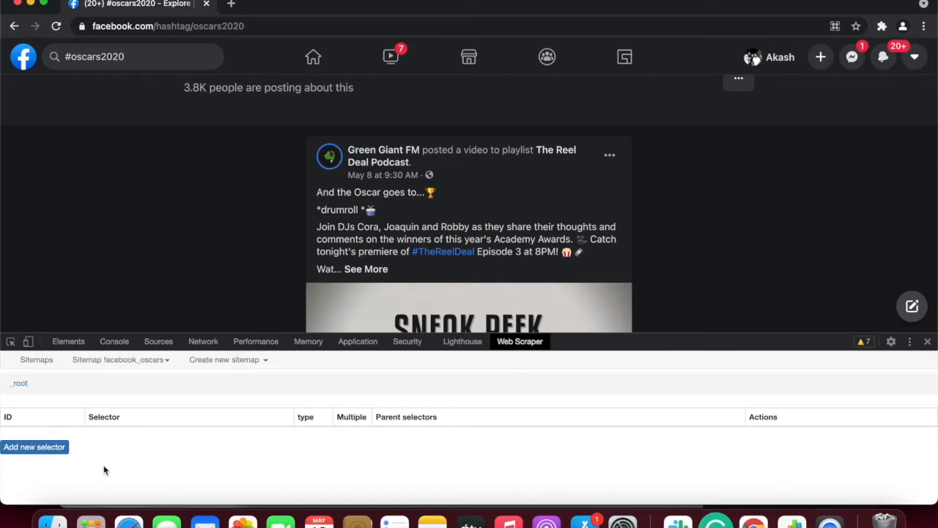
{"action": "left_click", "coordinate": [34, 446]}
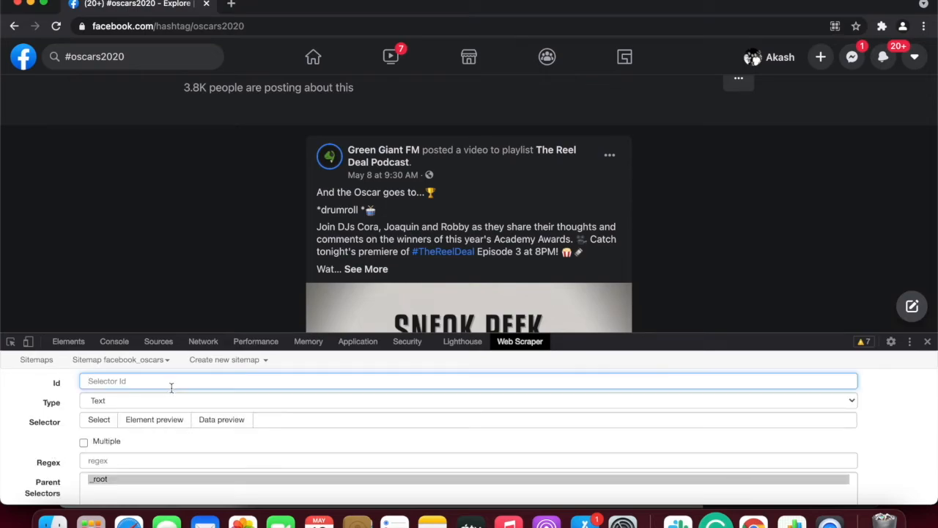
{"action": "type", "text": "post"}
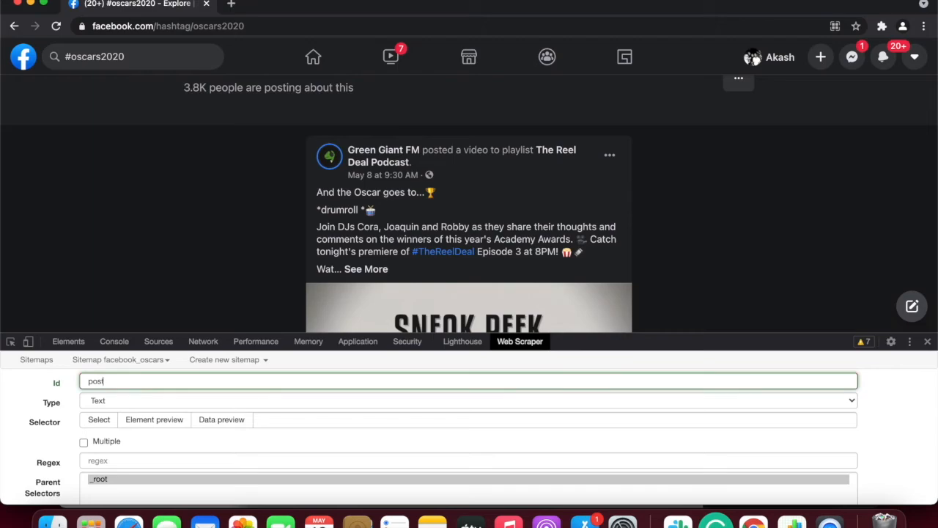
{"action": "type", "text": "_wrapper"}
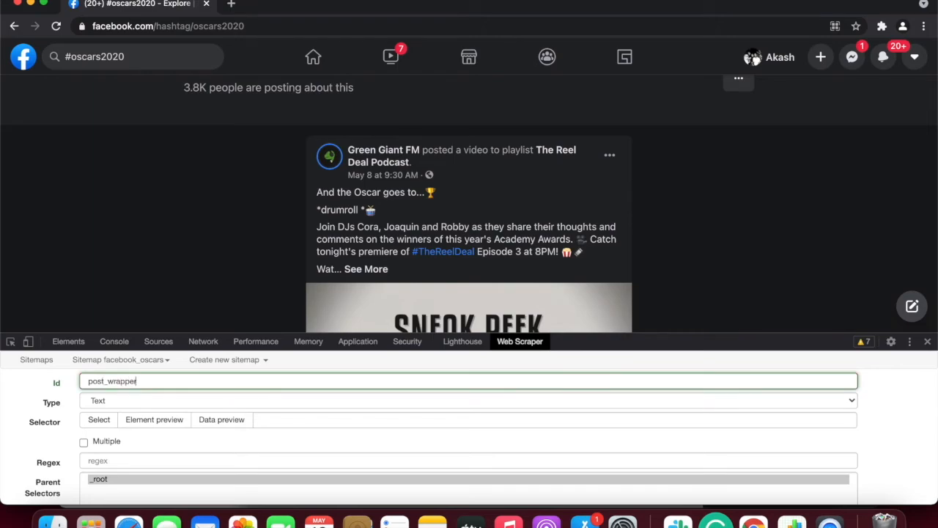
{"action": "type", "text": "s"}
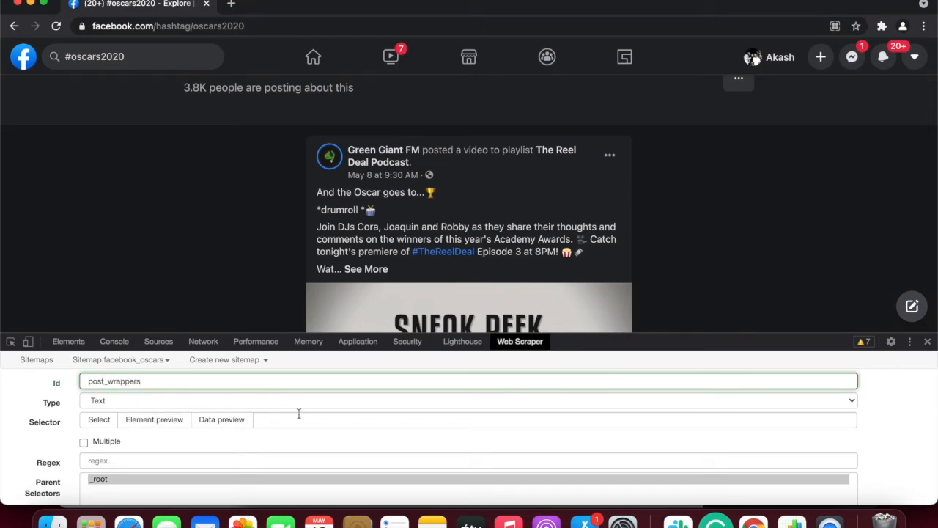
{"action": "left_click", "coordinate": [469, 400]}
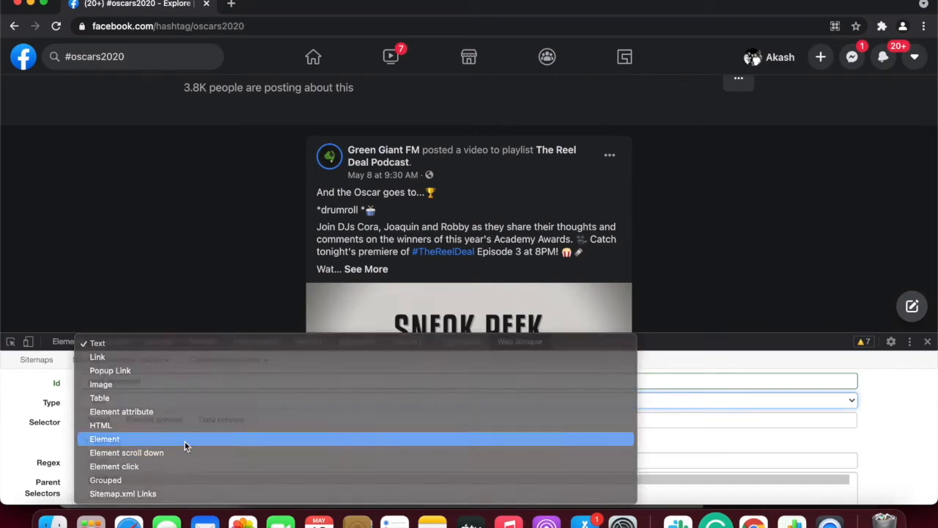
{"action": "left_click", "coordinate": [104, 438]}
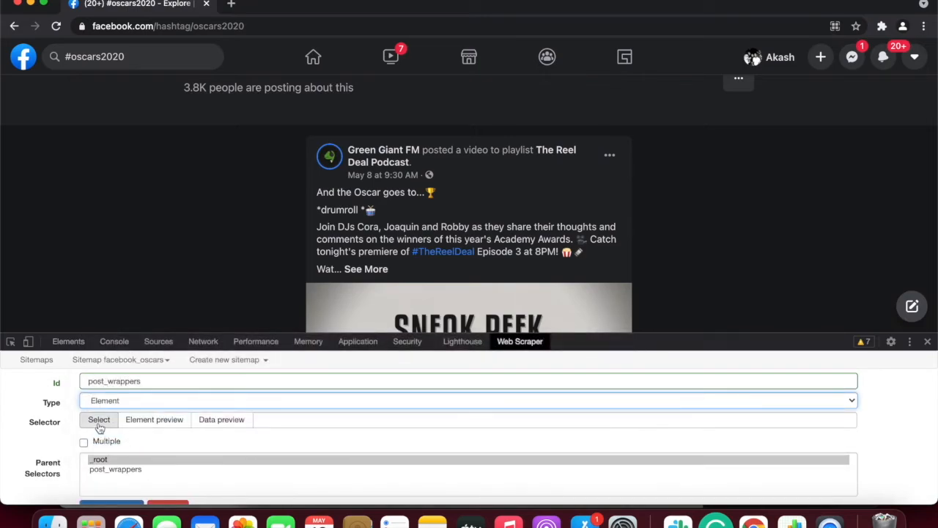
Pick the post elements on the page, tick Multiple, and save post_wrappers.
{"action": "left_click", "coordinate": [99, 419]}
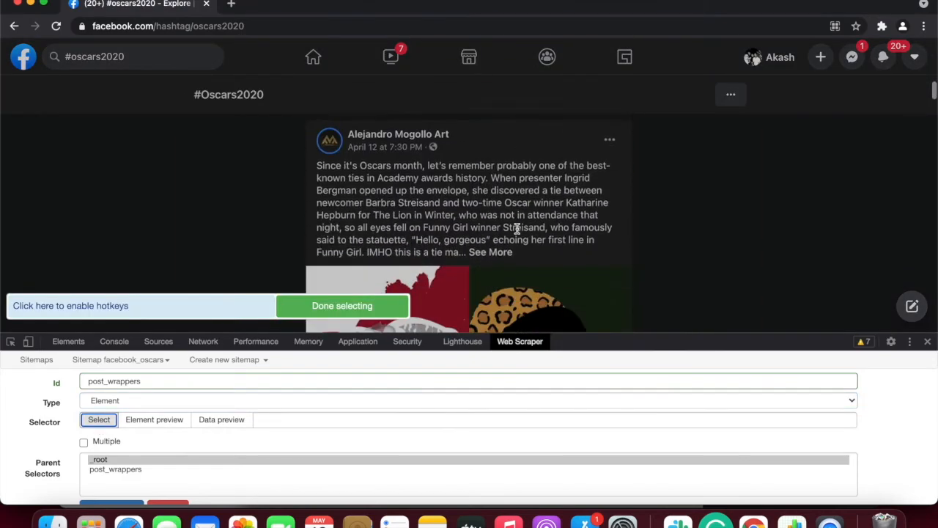
{"action": "scroll", "scroll_direction": "down", "scroll_amount": 3}
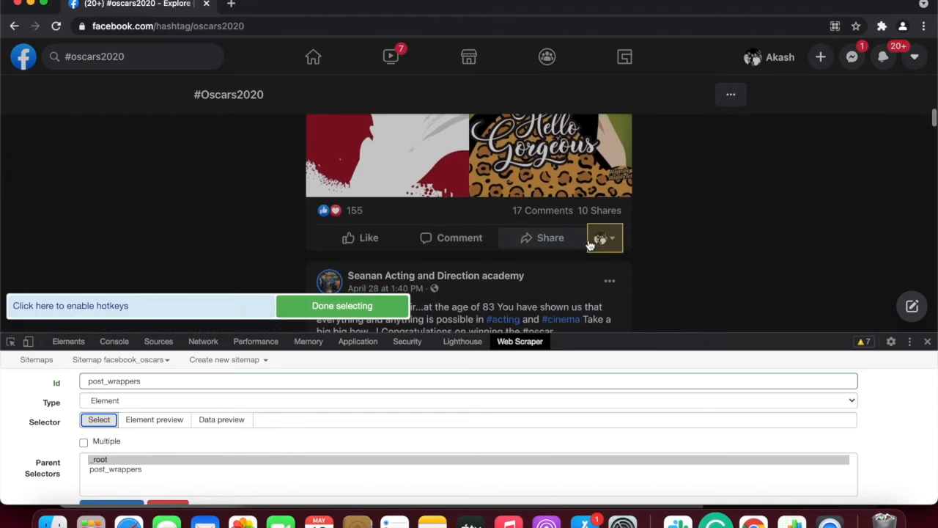
{"action": "mouse_move", "coordinate": [631, 255]}
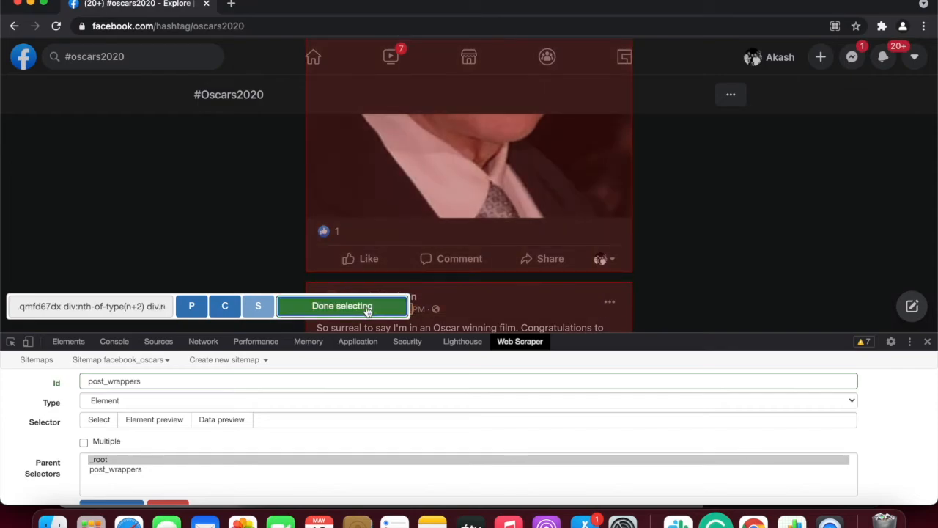
{"action": "left_click", "coordinate": [342, 306]}
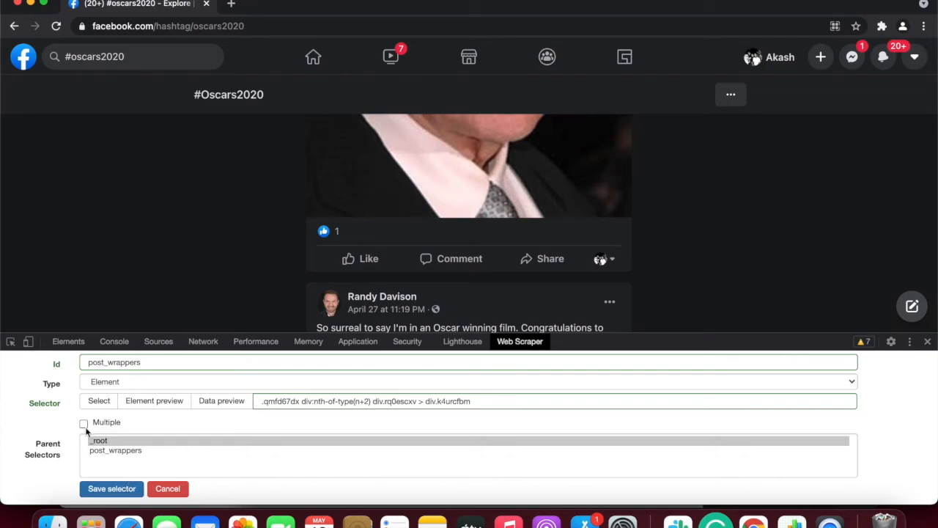
{"action": "left_click", "coordinate": [84, 422]}
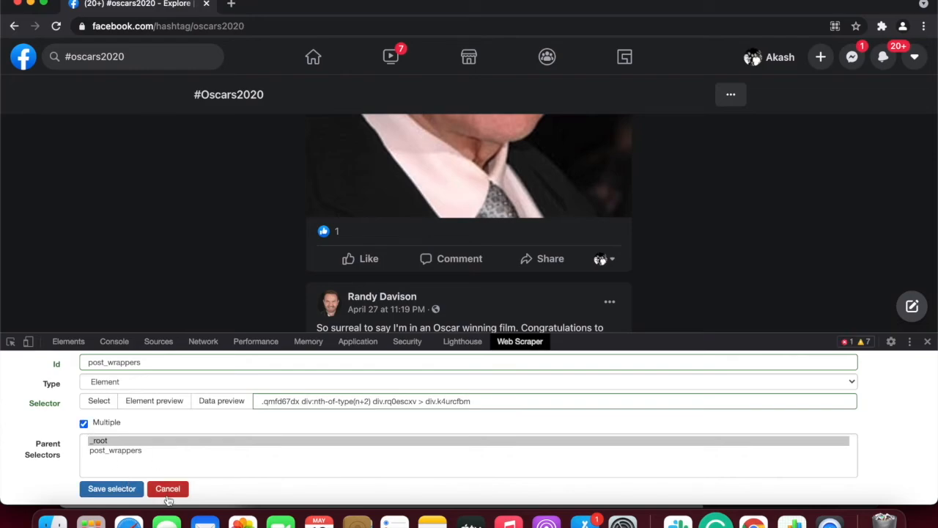
{"action": "mouse_move", "coordinate": [152, 474]}
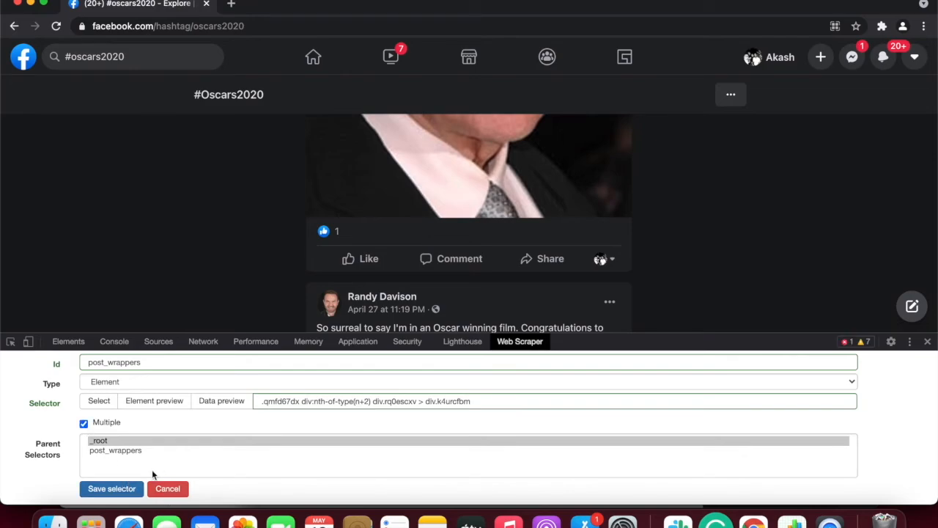
{"action": "left_click", "coordinate": [112, 488]}
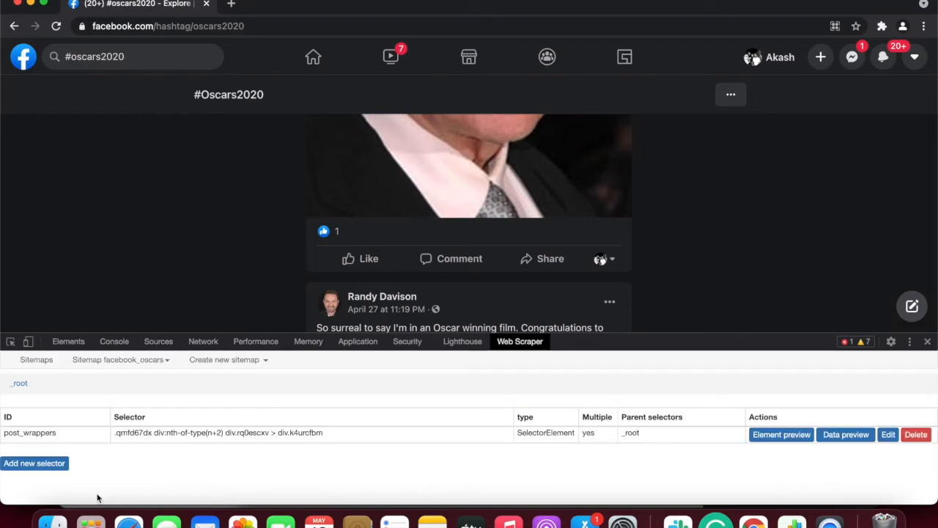
Inside post_wrappers, add an 'author' selector by picking the author name on the page.
{"action": "left_click", "coordinate": [29, 432]}
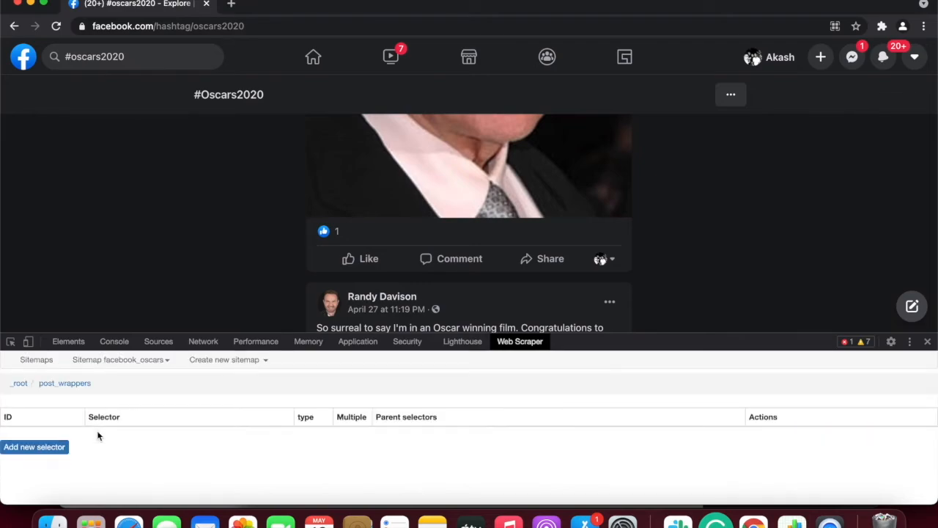
{"action": "left_click", "coordinate": [34, 446]}
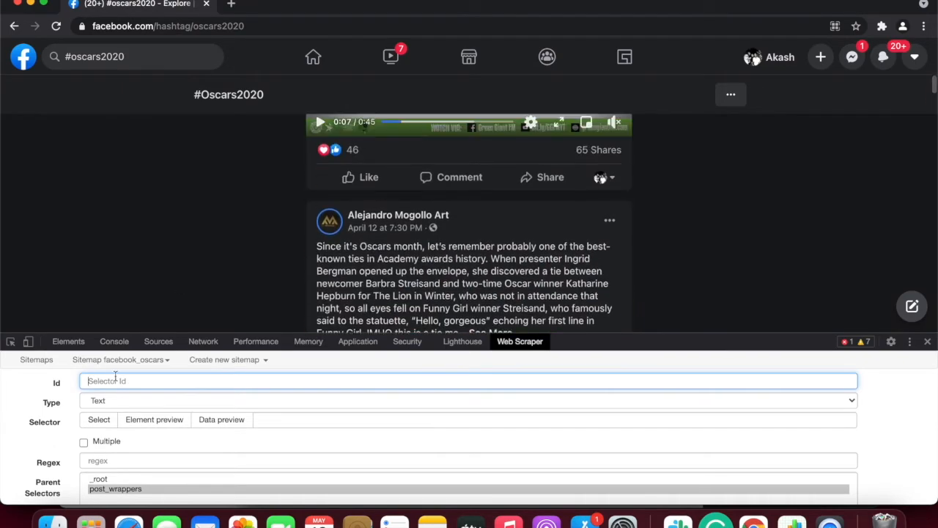
{"action": "type", "text": "author"}
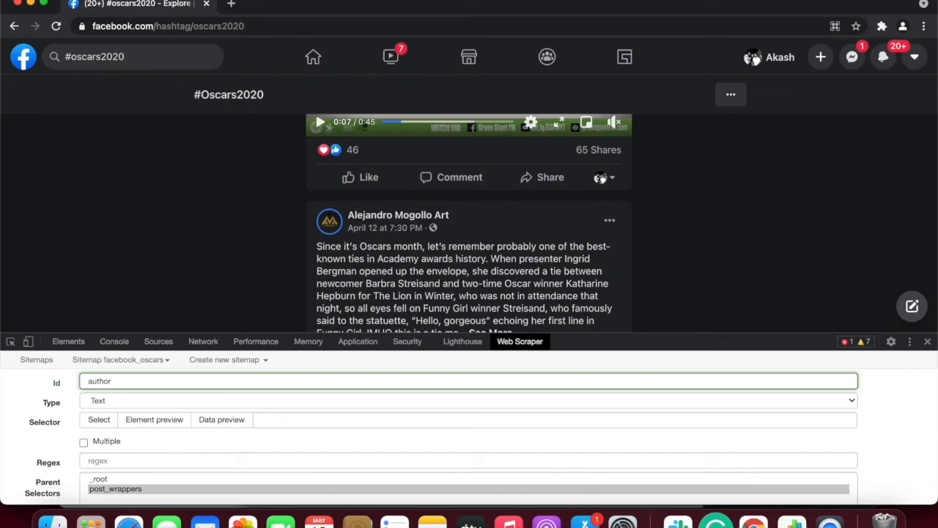
{"action": "left_click", "coordinate": [98, 419]}
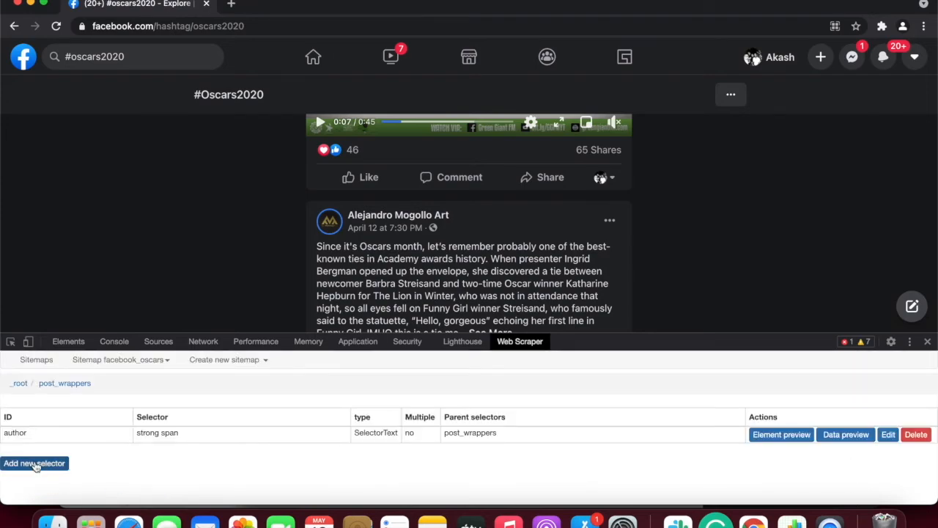
{"action": "left_click", "coordinate": [33, 462]}
{"action": "type", "text": ".gpro0wi8 span.pcp91wgn"}
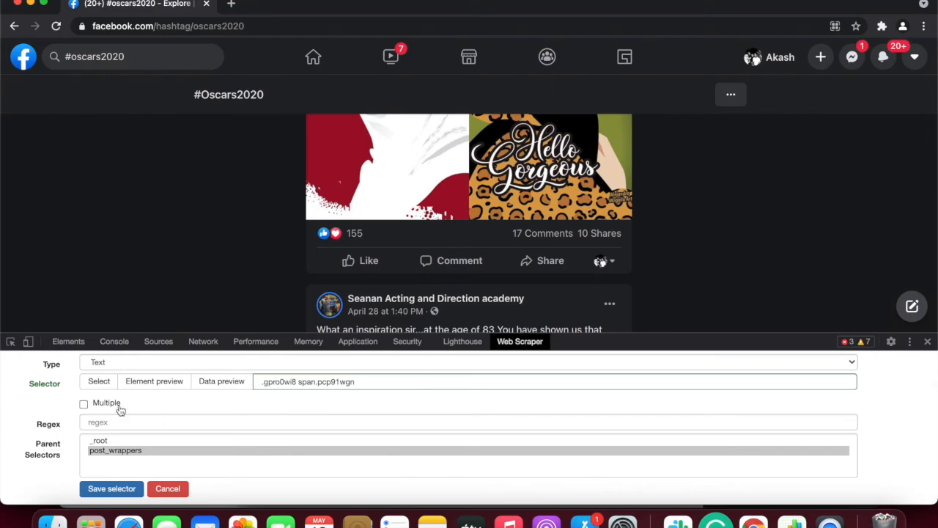
Save the likes text selector for the reaction count.
{"action": "left_click", "coordinate": [111, 488]}
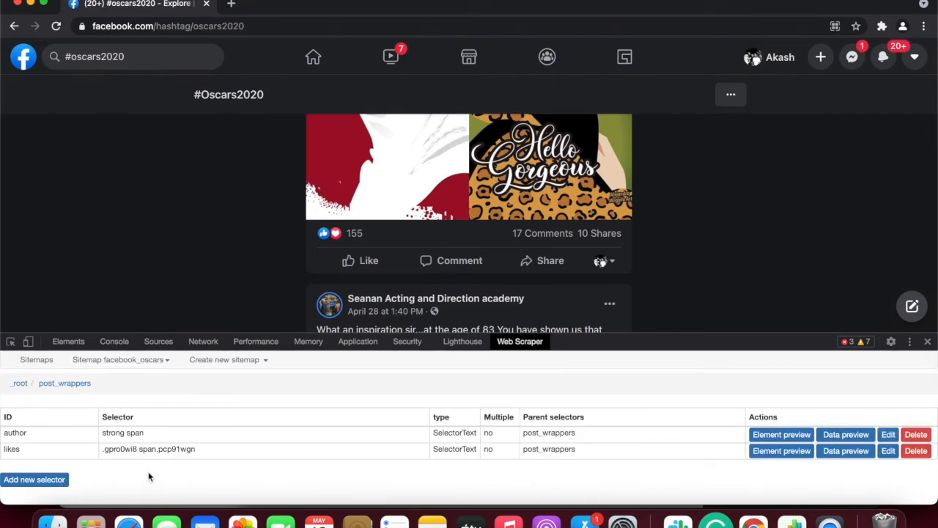
Add and save a 'shares' text selector by picking the '10 Shares' count.
{"action": "left_click", "coordinate": [34, 478]}
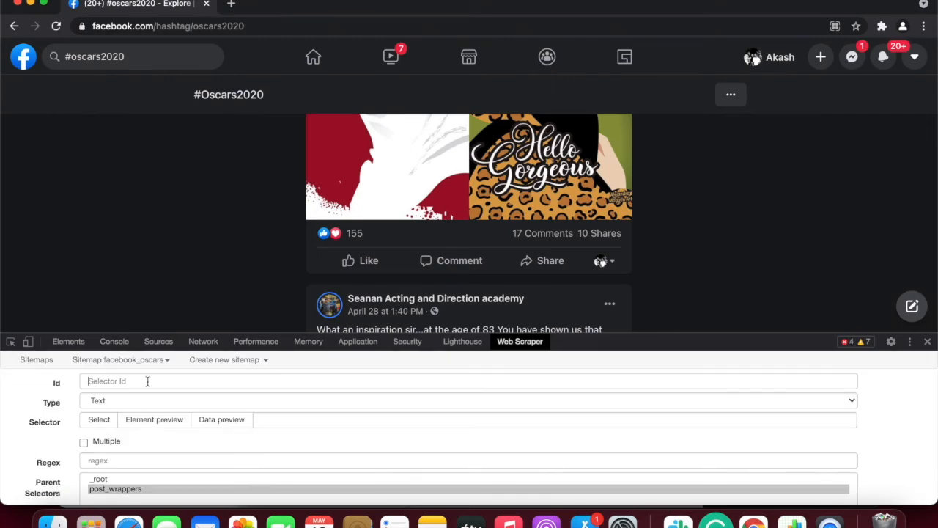
{"action": "type", "text": "share"}
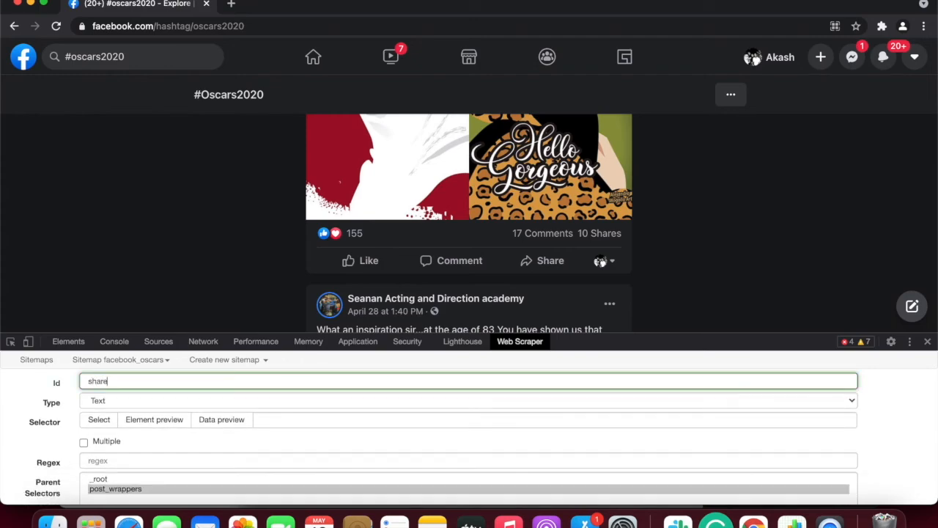
{"action": "left_click", "coordinate": [98, 419]}
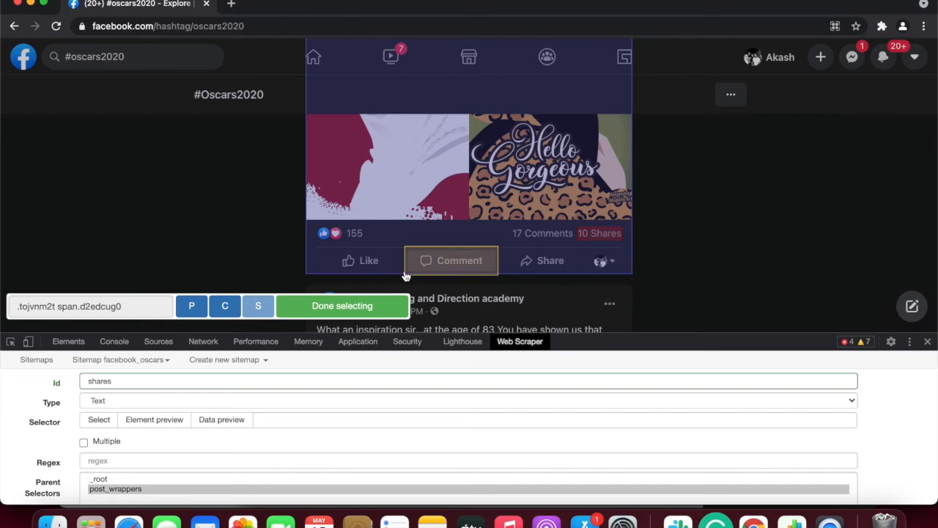
{"action": "left_click", "coordinate": [341, 306]}
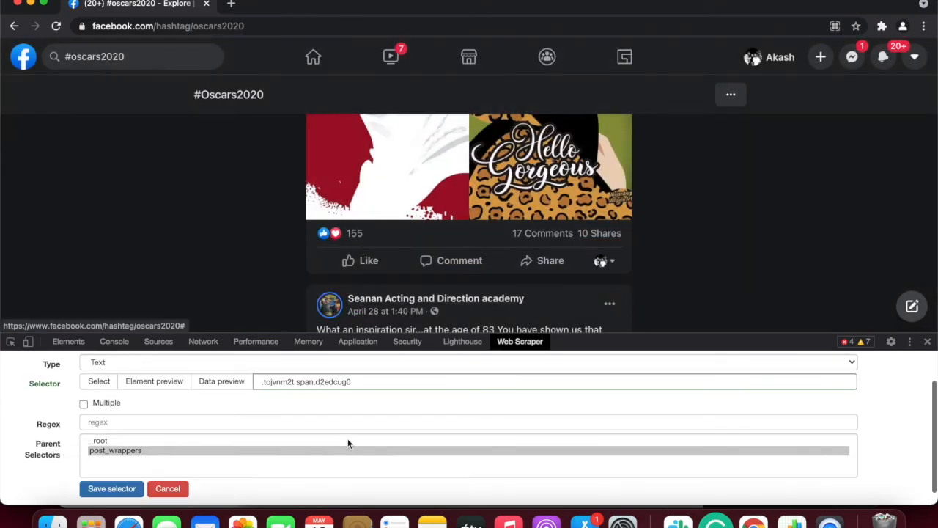
{"action": "left_click", "coordinate": [111, 488]}
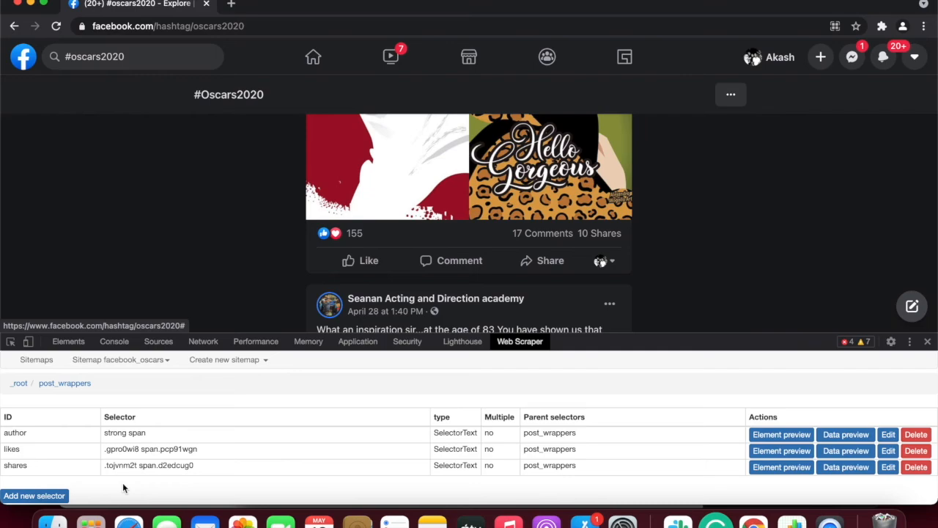
Run Scrape on the facebook_oscars sitemap from its actions menu.
{"action": "left_click", "coordinate": [119, 359]}
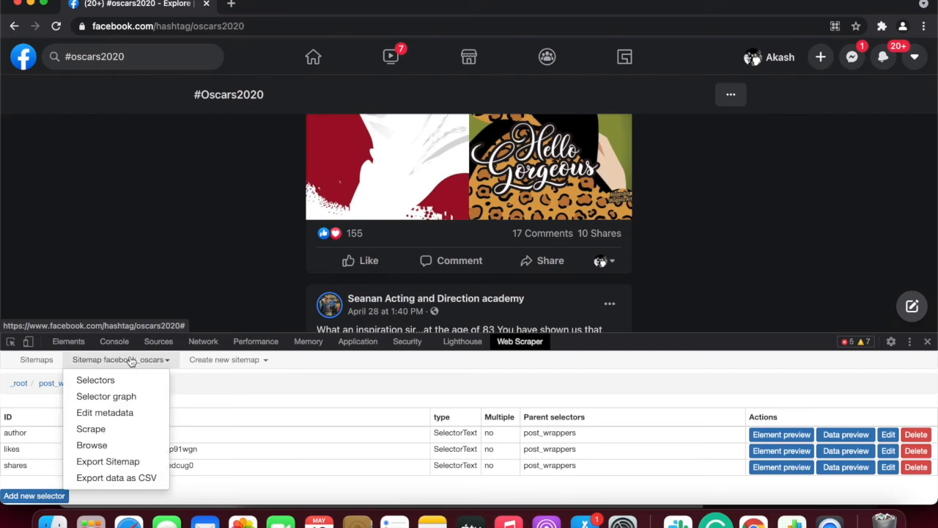
{"action": "mouse_move", "coordinate": [137, 389]}
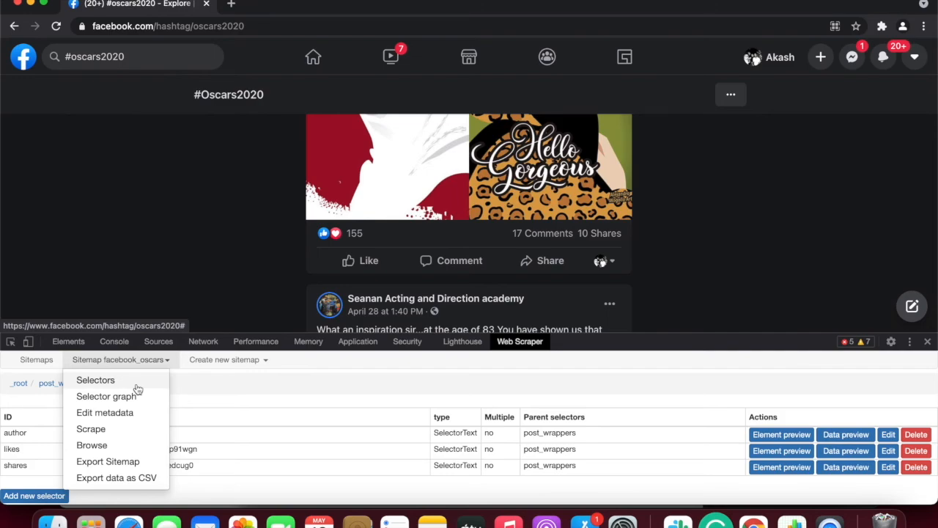
{"action": "left_click", "coordinate": [91, 429]}
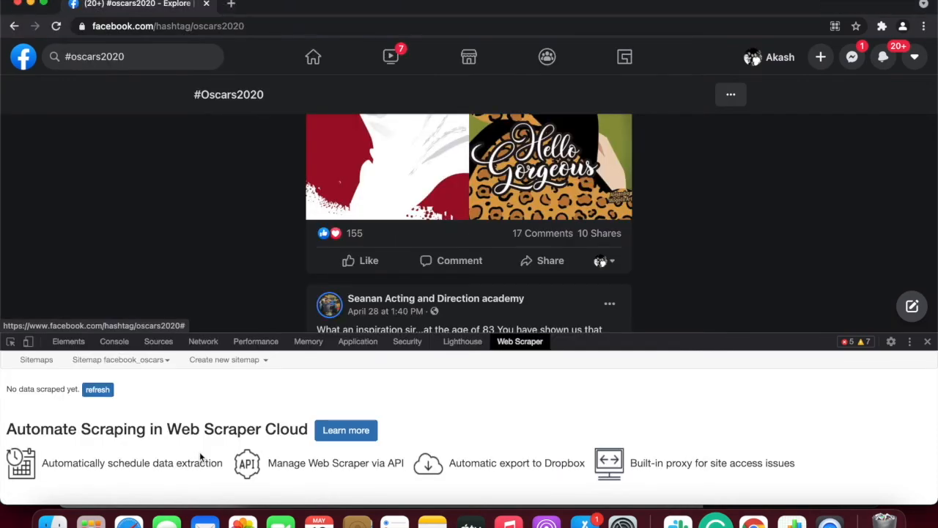
{"action": "mouse_move", "coordinate": [108, 403]}
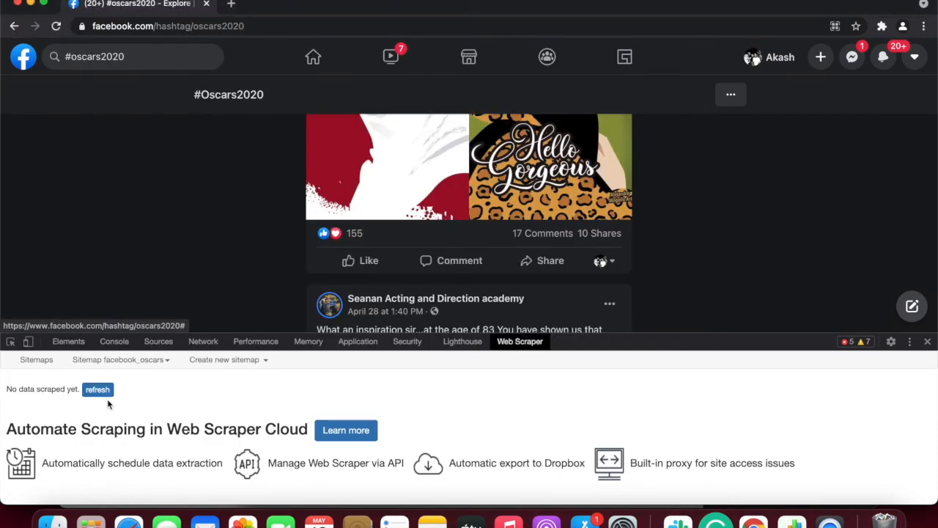
Refresh the Browse page and scroll through the author, likes and shares rows.
{"action": "left_click", "coordinate": [97, 389]}
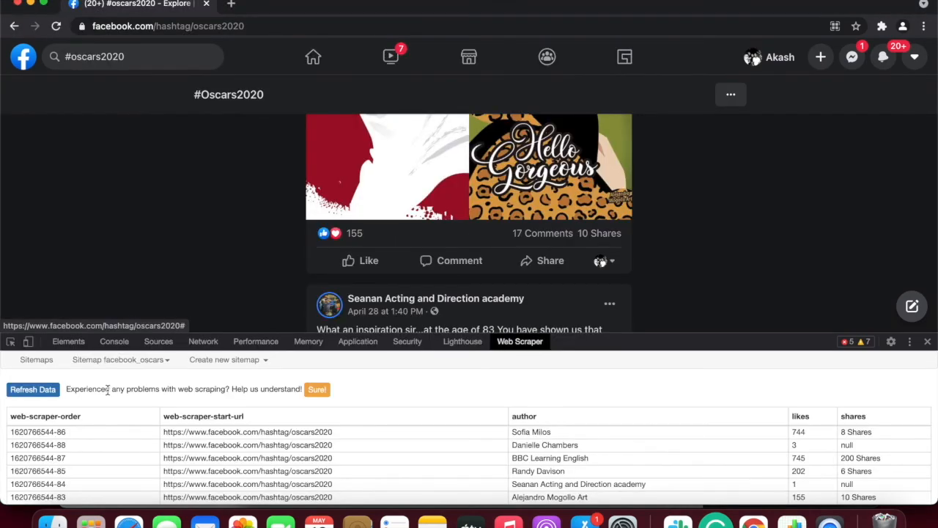
{"action": "scroll", "scroll_direction": "down", "scroll_amount": 3}
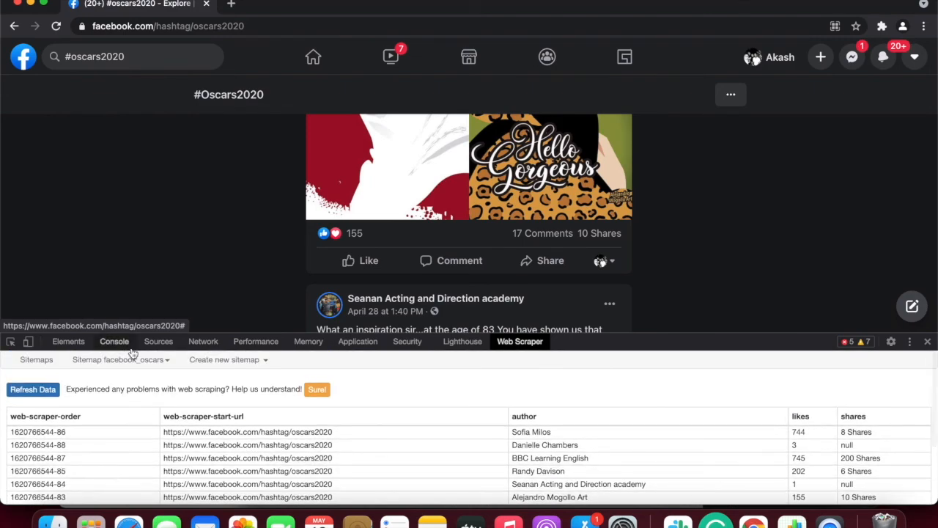
{"action": "mouse_move", "coordinate": [124, 369]}
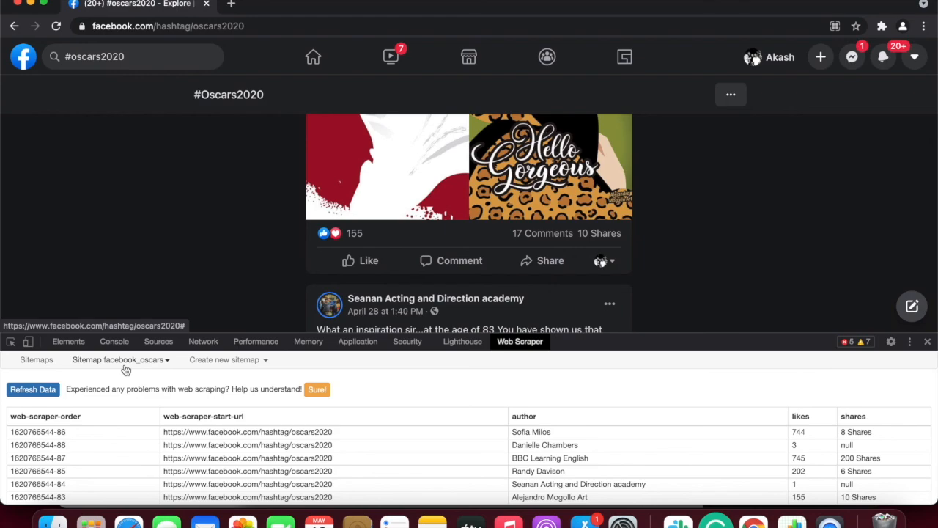
Choose Export data as CSV for facebook_oscars and download the generated file.
{"action": "left_click", "coordinate": [121, 359]}
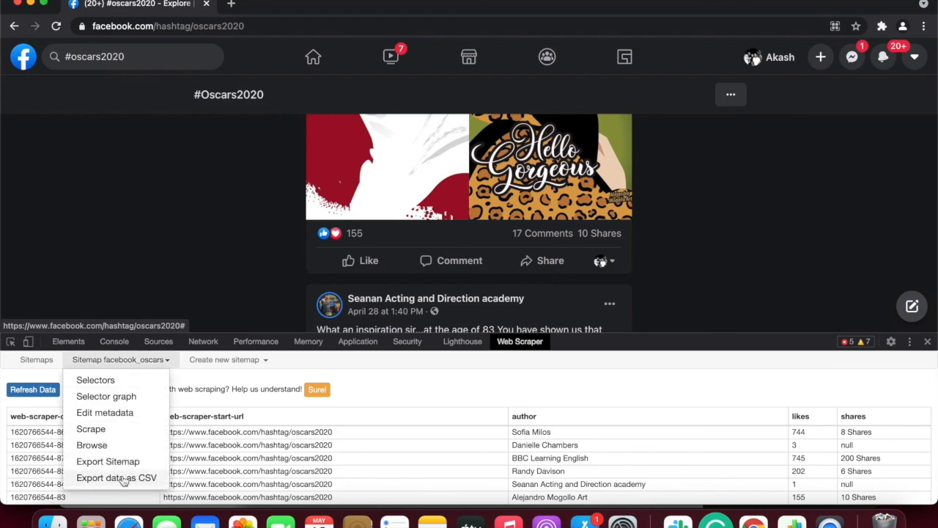
{"action": "left_click", "coordinate": [116, 477]}
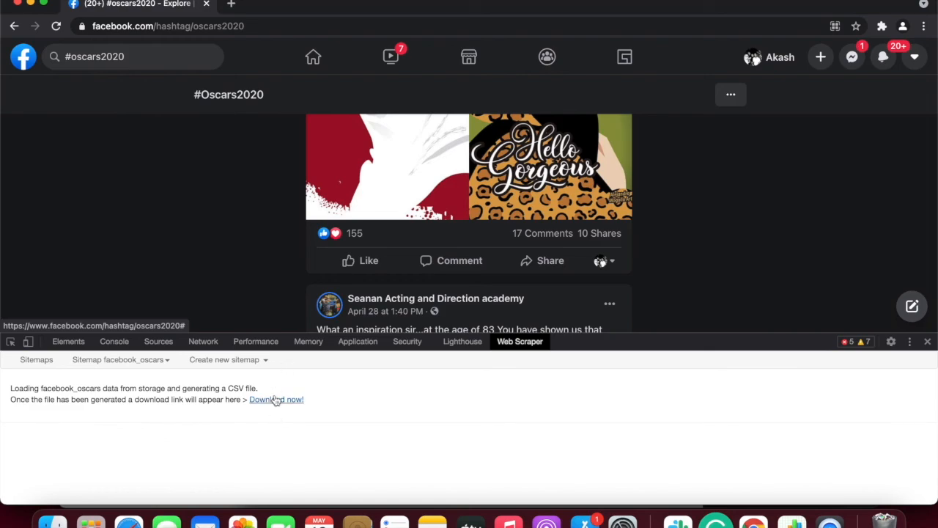
{"action": "left_click", "coordinate": [276, 398]}
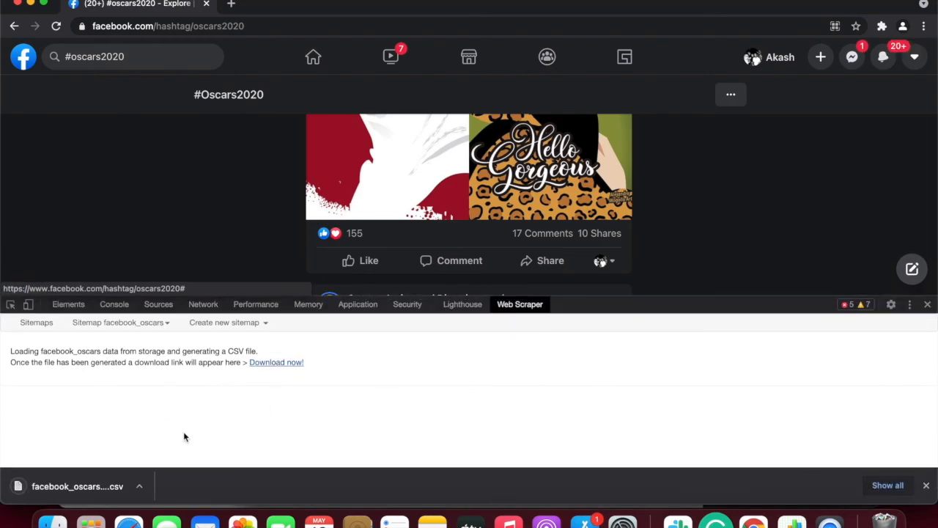